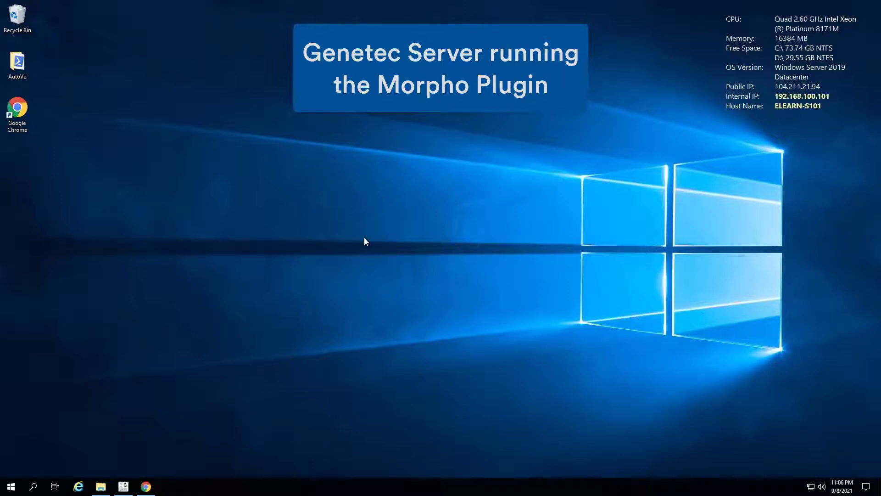
pyautogui.moveTo(10, 486)
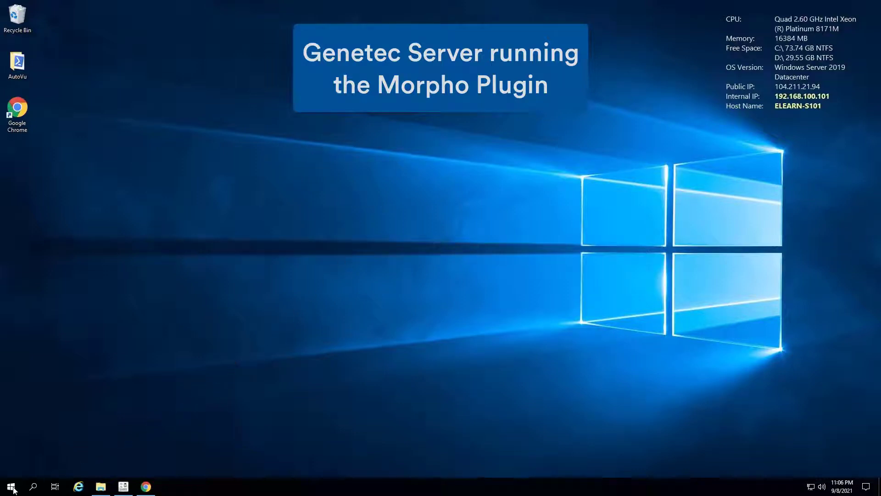
# Expand the Microsoft SQL Server 2014 Start menu folder to reveal Management Studio
pyautogui.click(10, 485)
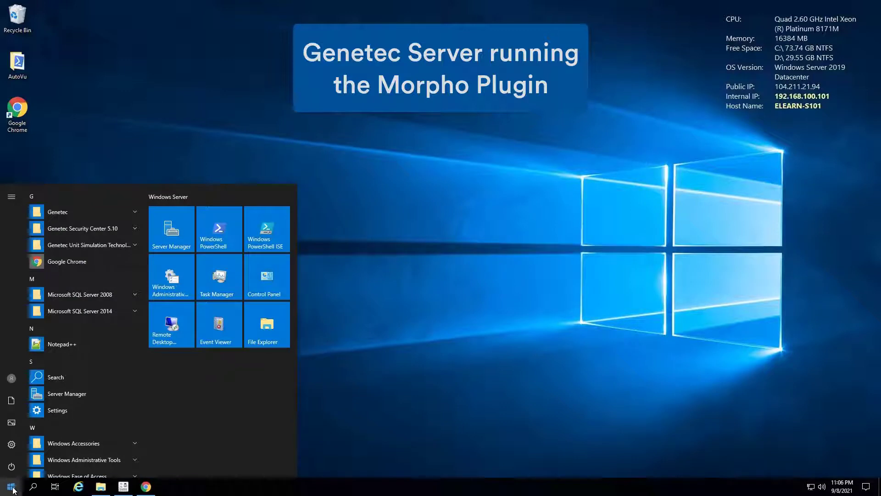
pyautogui.moveTo(93, 410)
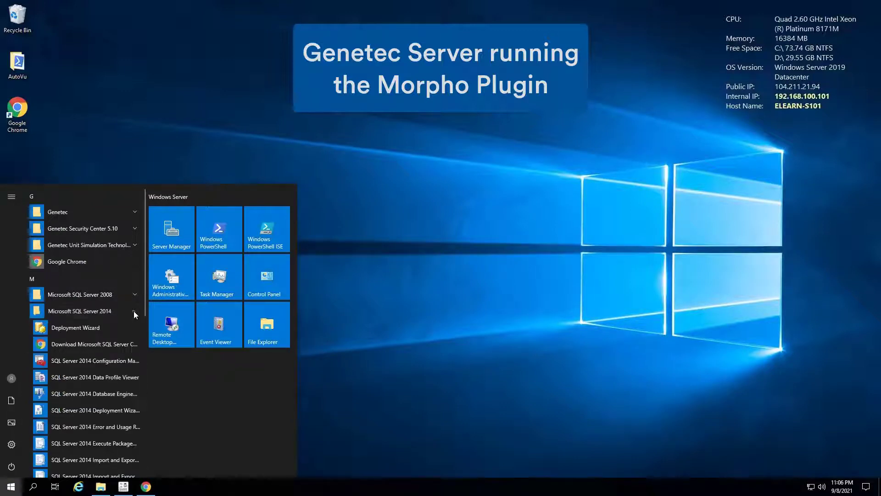
pyautogui.scroll(-3)
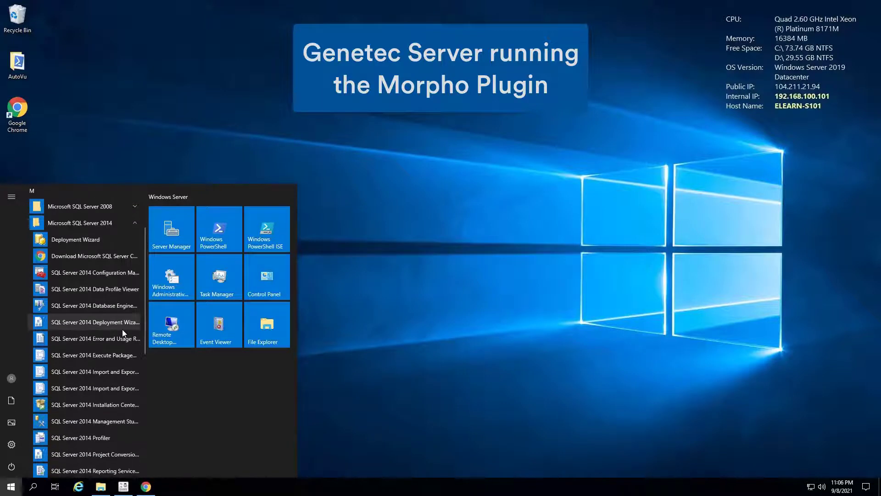
pyautogui.scroll(-3)
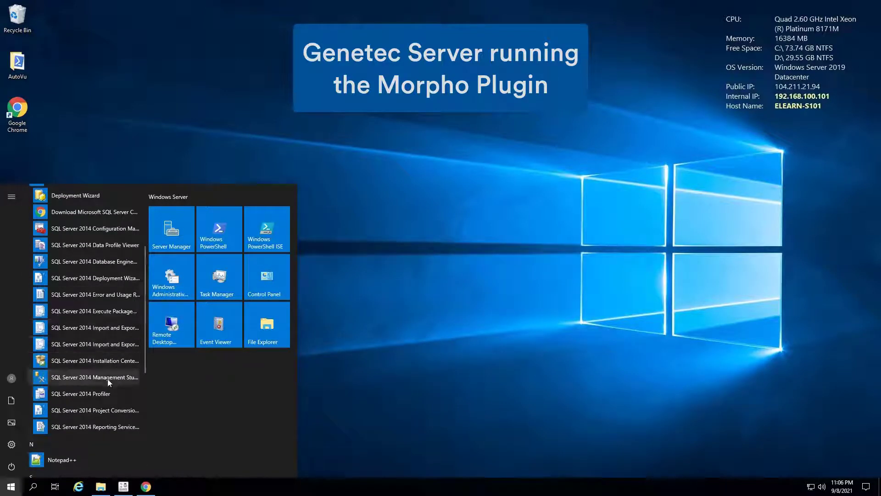
pyautogui.moveTo(94, 377)
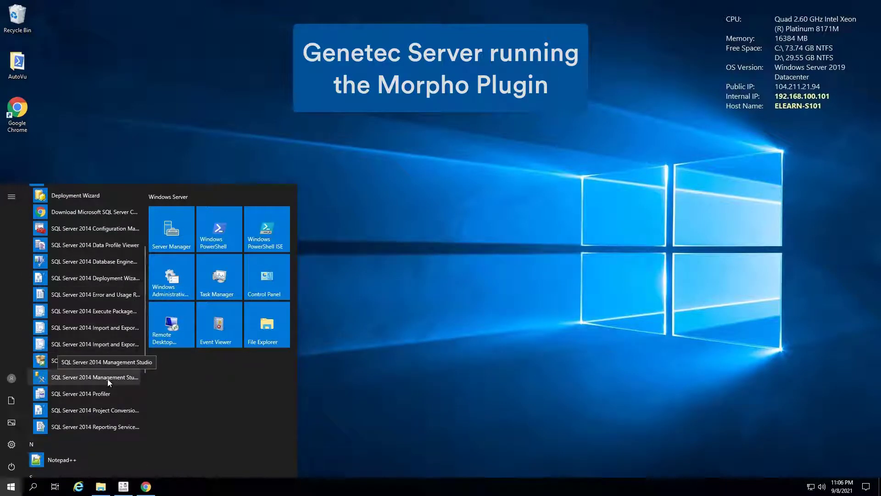
# Launch SQL Server 2014 Management Studio and connect to SQLEXPRESS using Windows Authentication
pyautogui.click(94, 378)
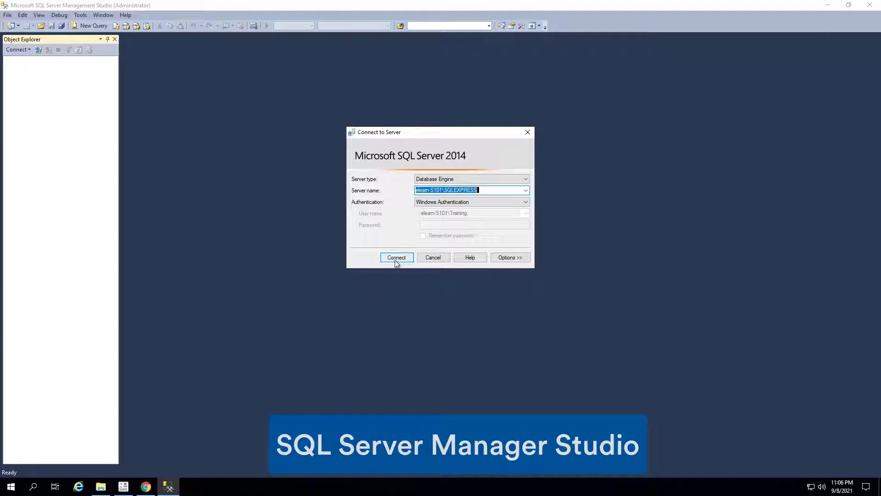
pyautogui.click(396, 257)
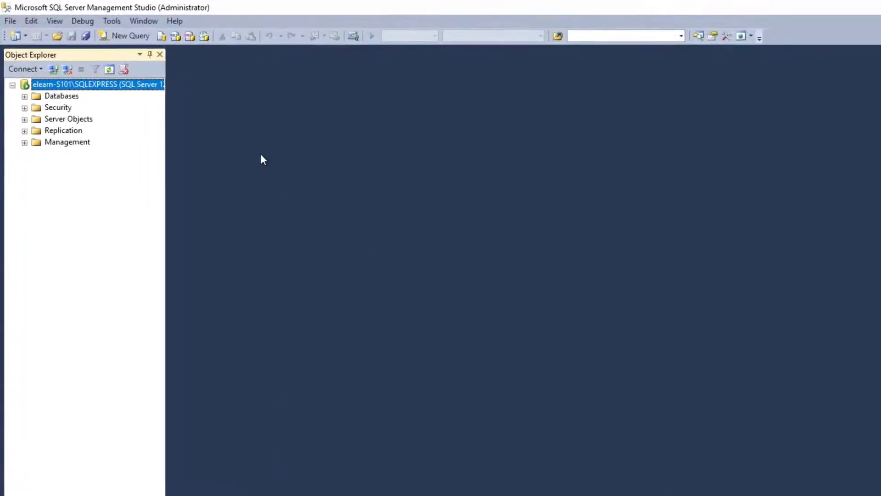
# Set the server to SQL Server and Windows Authentication mode and acknowledge the restart notice
pyautogui.rightClick(98, 85)
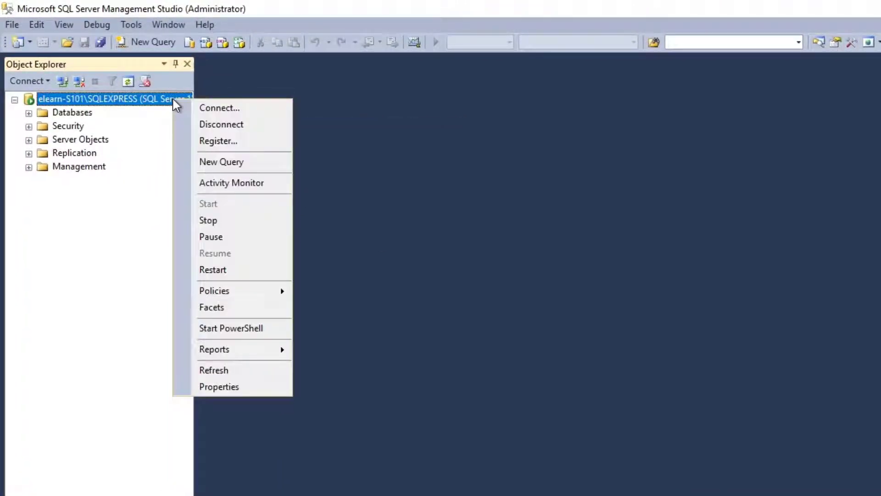
pyautogui.moveTo(232, 387)
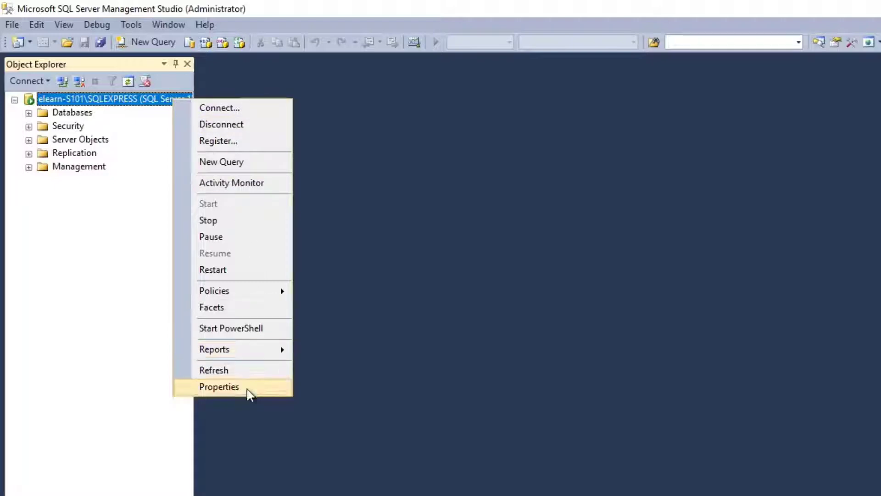
pyautogui.click(218, 387)
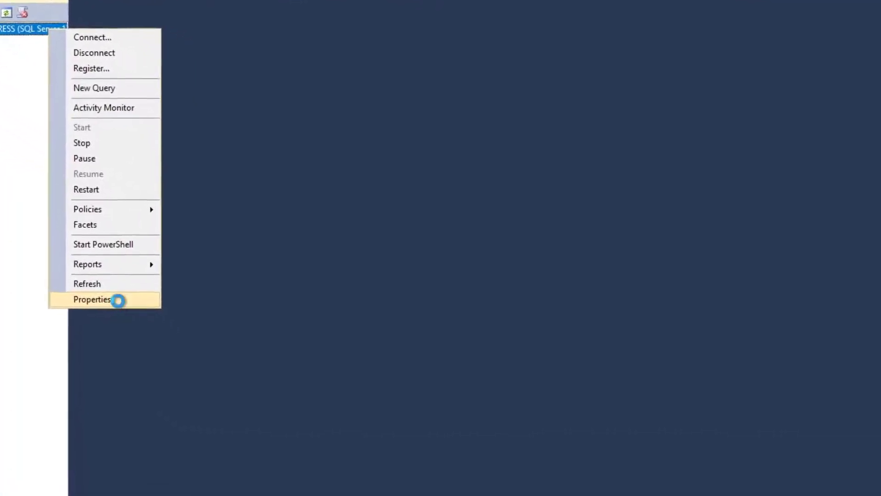
pyautogui.click(92, 299)
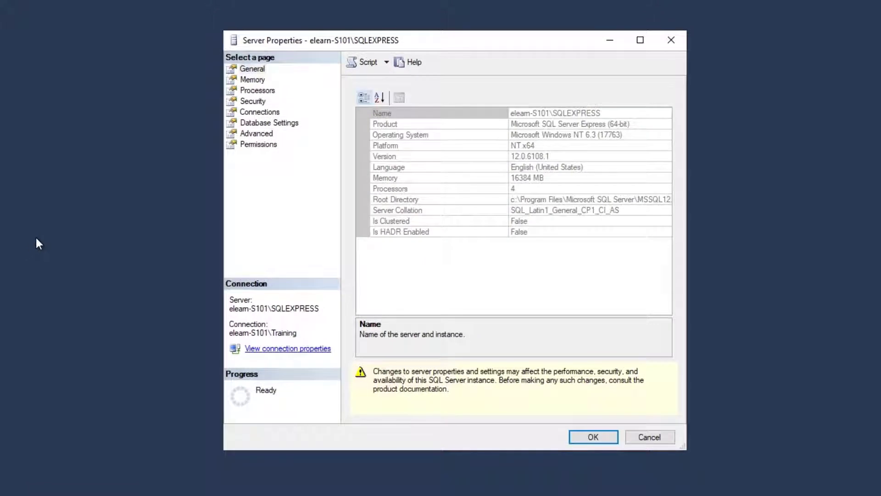
pyautogui.moveTo(259, 107)
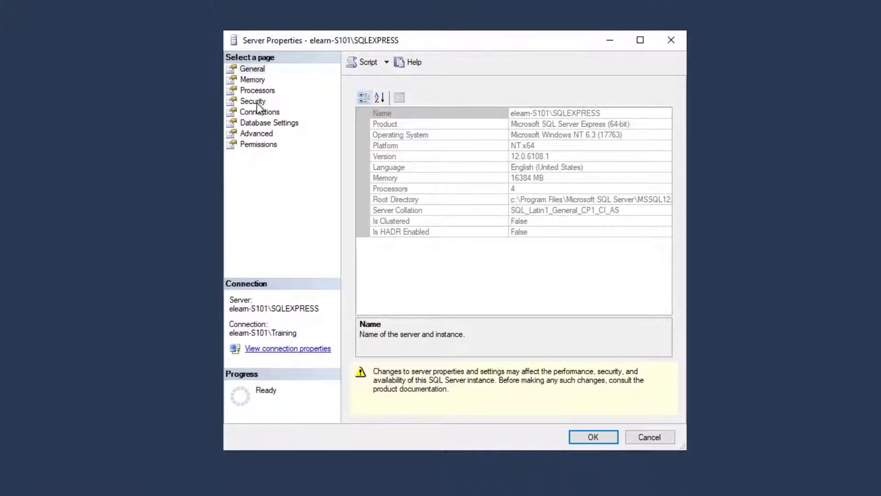
pyautogui.click(253, 101)
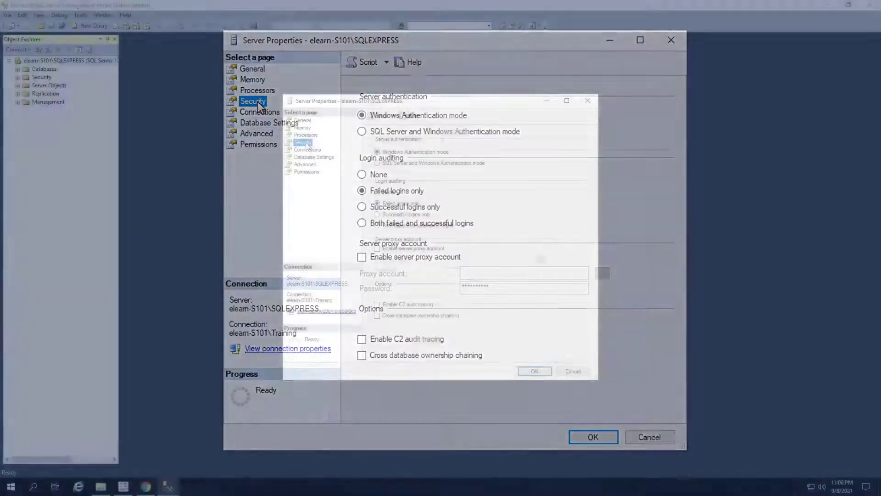
pyautogui.click(351, 124)
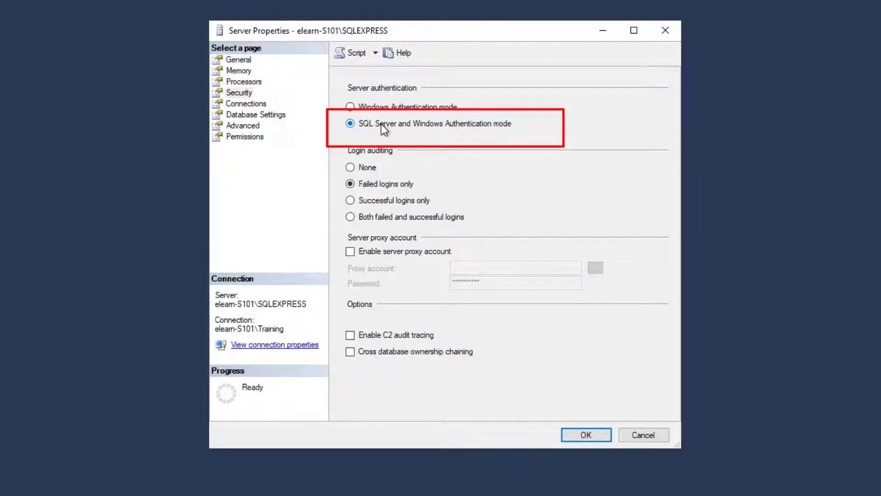
pyautogui.click(585, 435)
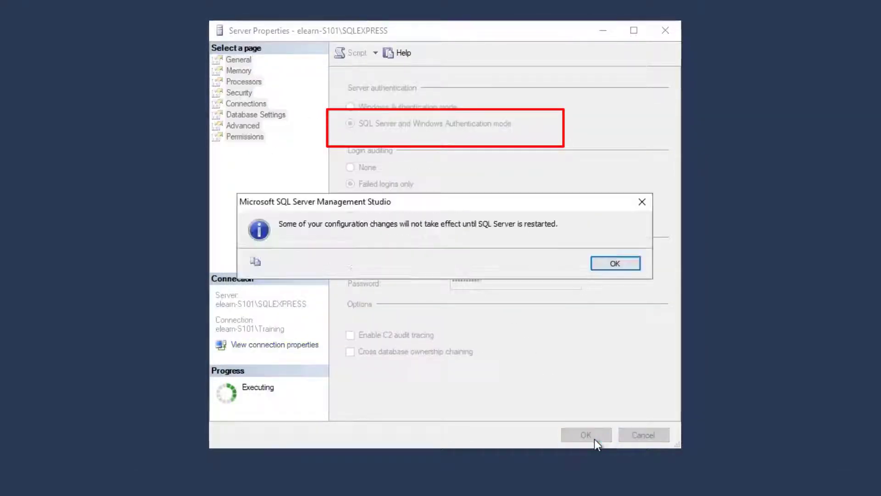
pyautogui.click(615, 263)
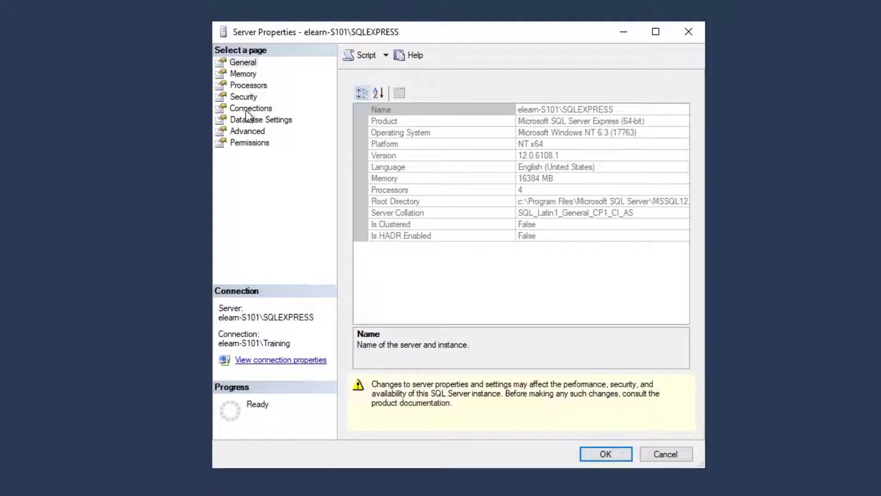
# Enable 'Allow remote connections to this server' on the Connections page and confirm
pyautogui.click(251, 108)
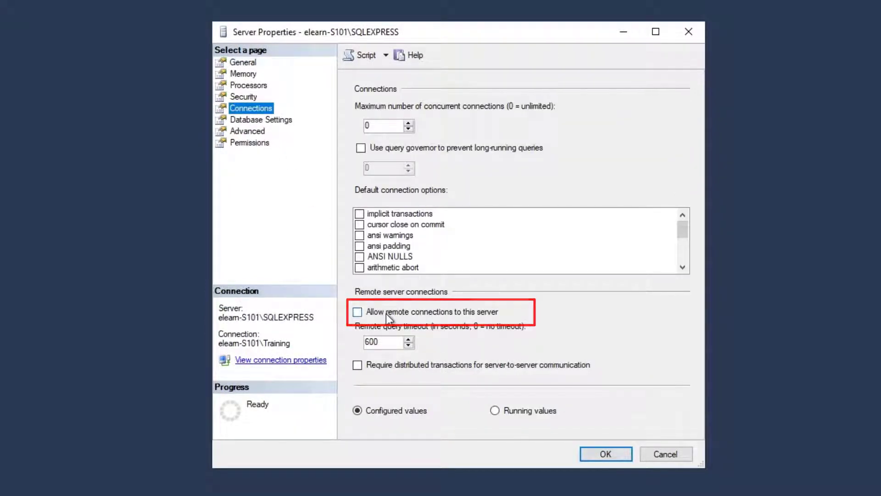
pyautogui.click(359, 312)
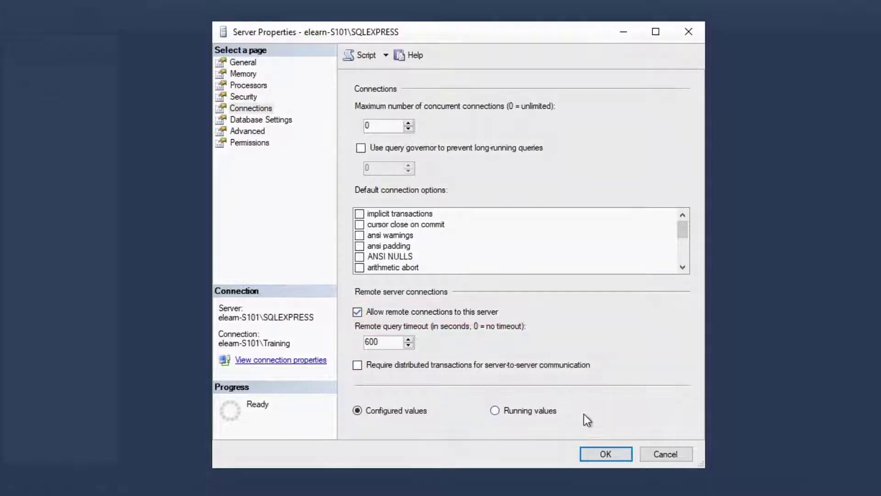
pyautogui.click(605, 454)
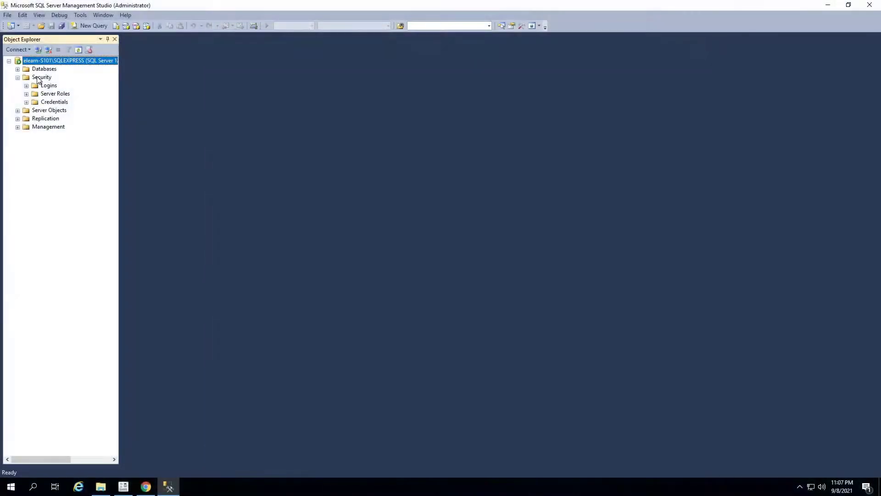
# Draft a new login 'Morpho' with SQL Server authentication and password policy enforcement off
pyautogui.click(42, 77)
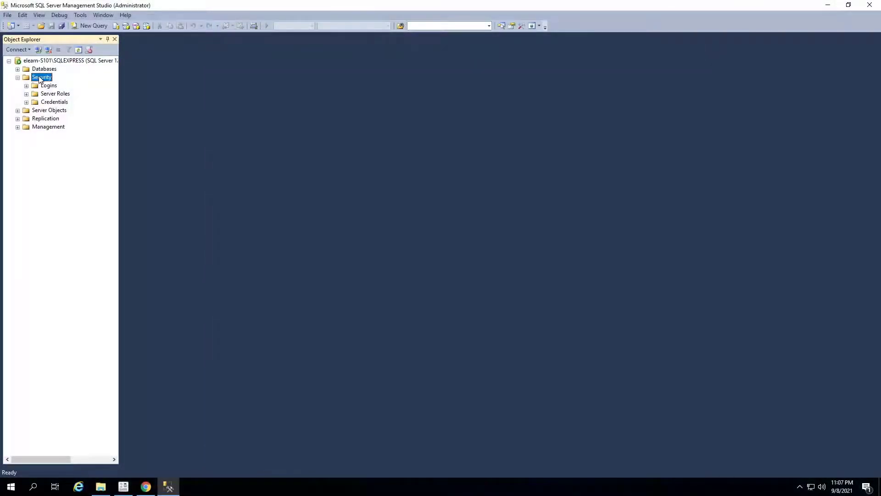
pyautogui.rightClick(41, 77)
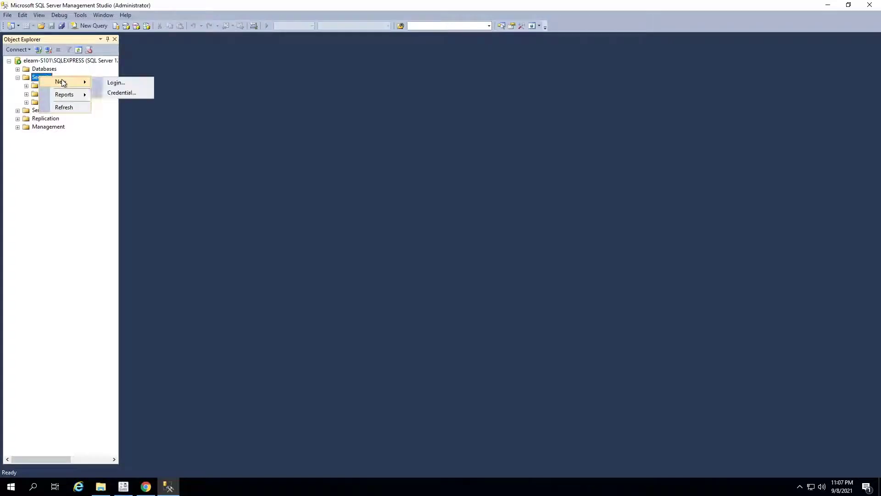
pyautogui.moveTo(80, 82)
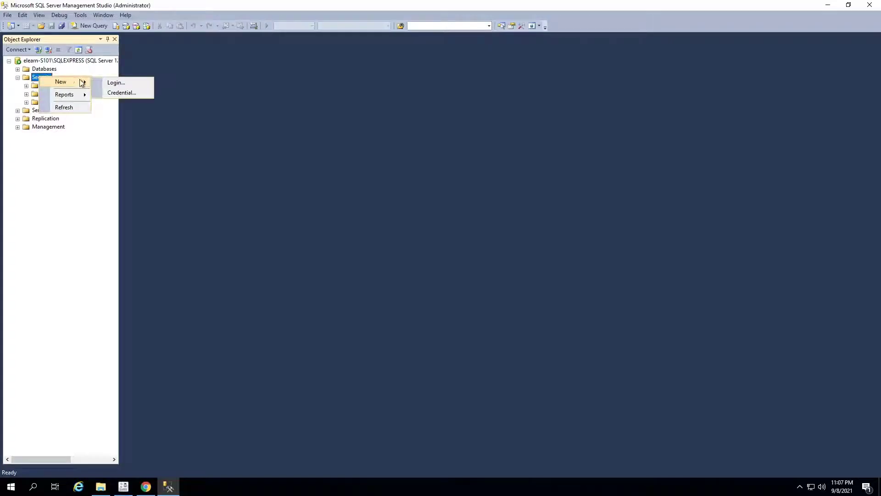
pyautogui.moveTo(115, 82)
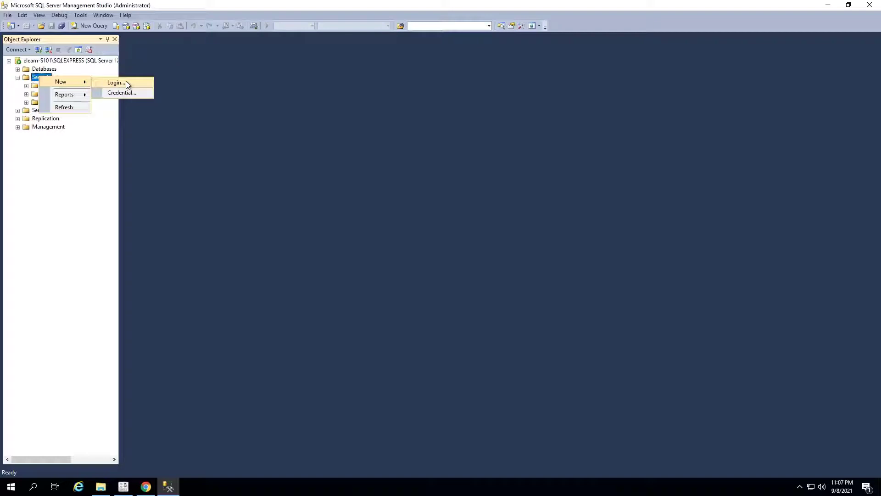
pyautogui.click(117, 82)
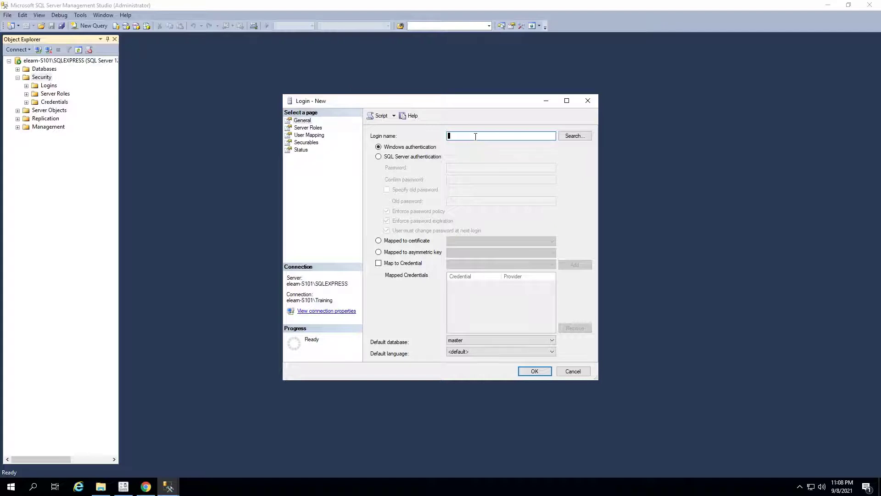
pyautogui.write('Morpho')
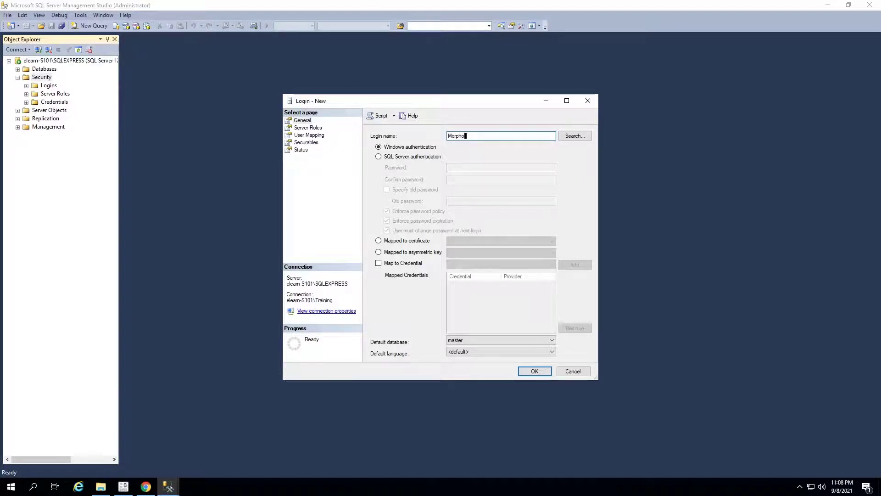
pyautogui.click(378, 157)
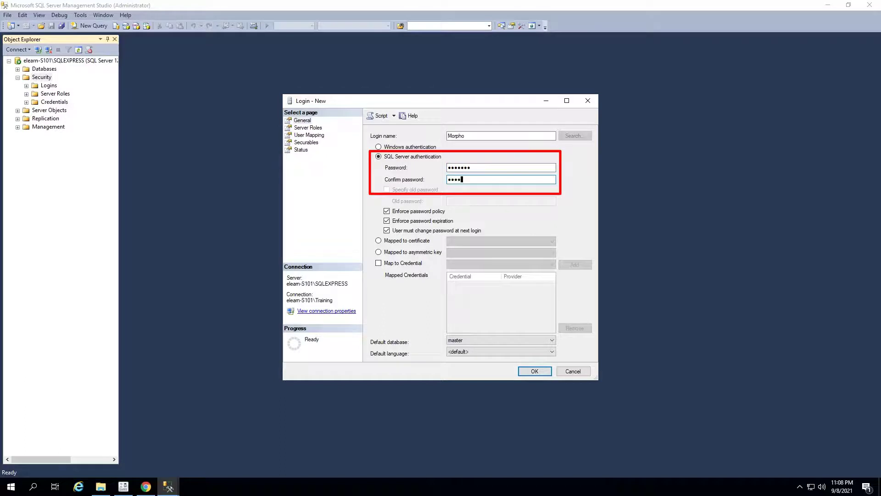
pyautogui.click(386, 210)
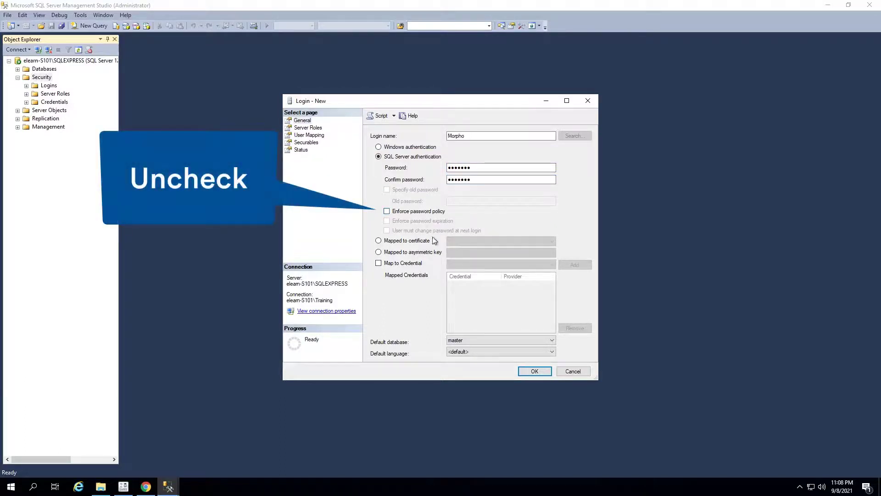
pyautogui.moveTo(309, 149)
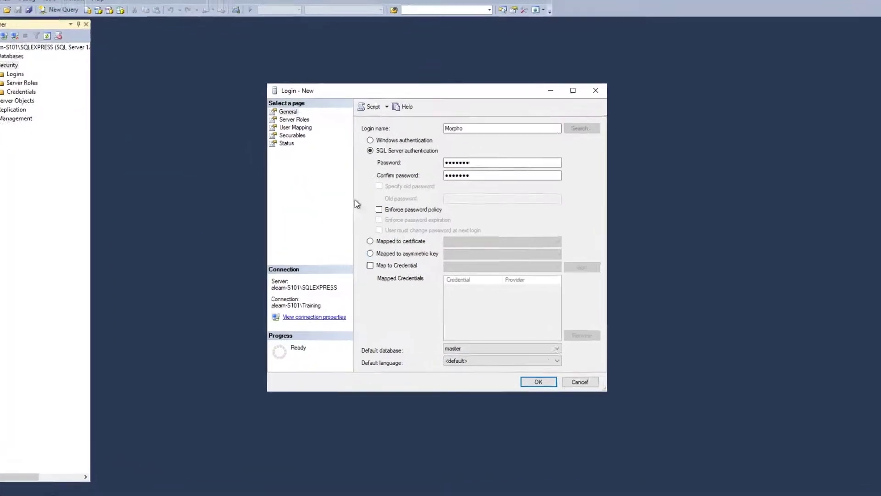
# Map Morpho to MorphoBiometricsplugin with db_owner role membership and create the login
pyautogui.click(295, 127)
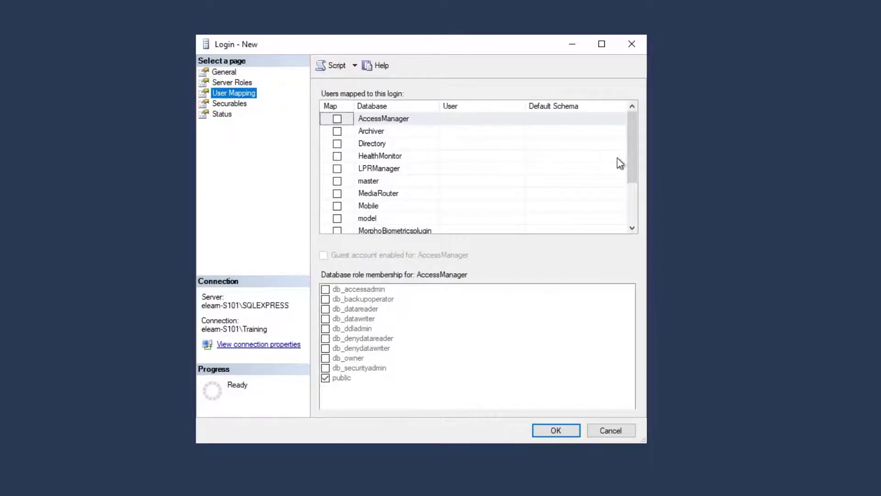
pyautogui.scroll(-3)
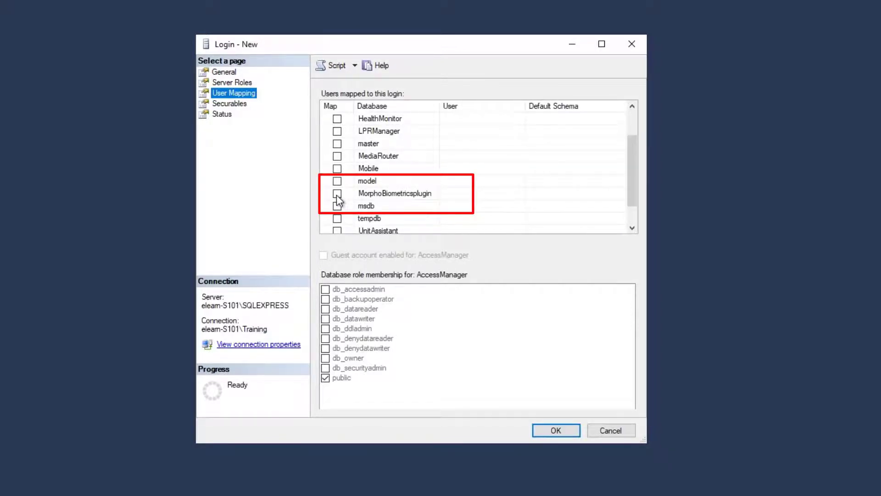
pyautogui.click(337, 192)
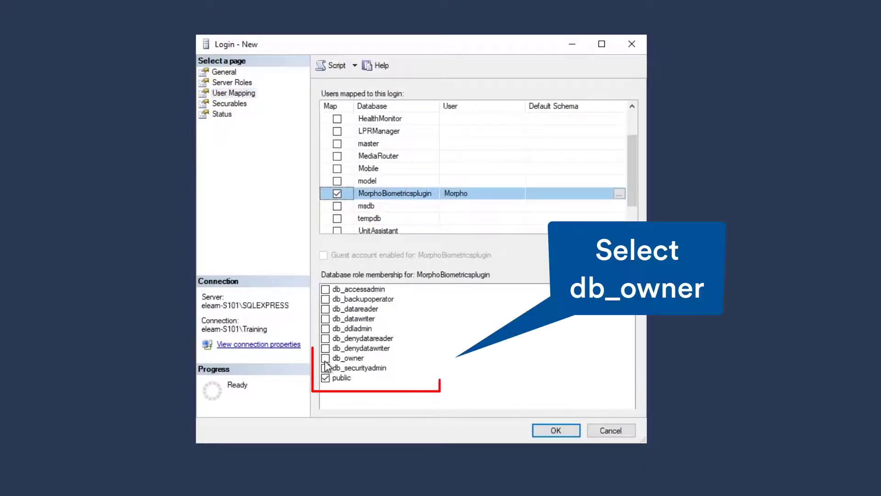
pyautogui.click(326, 358)
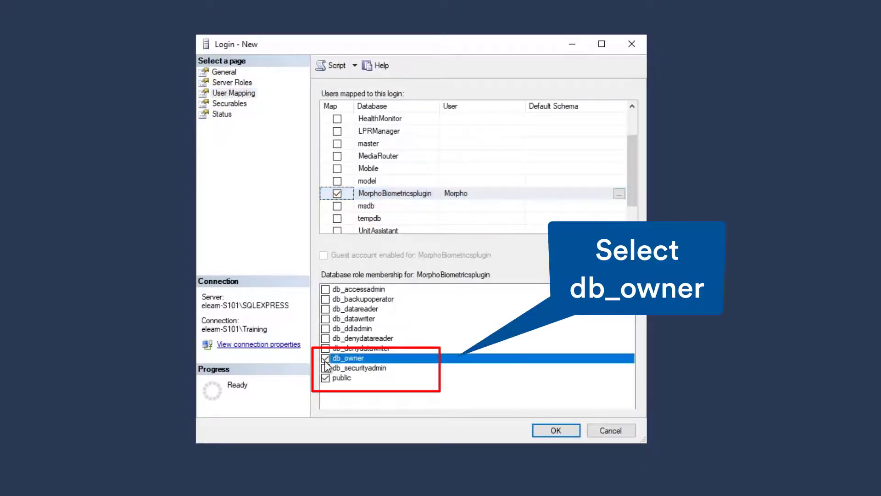
pyautogui.click(7, 485)
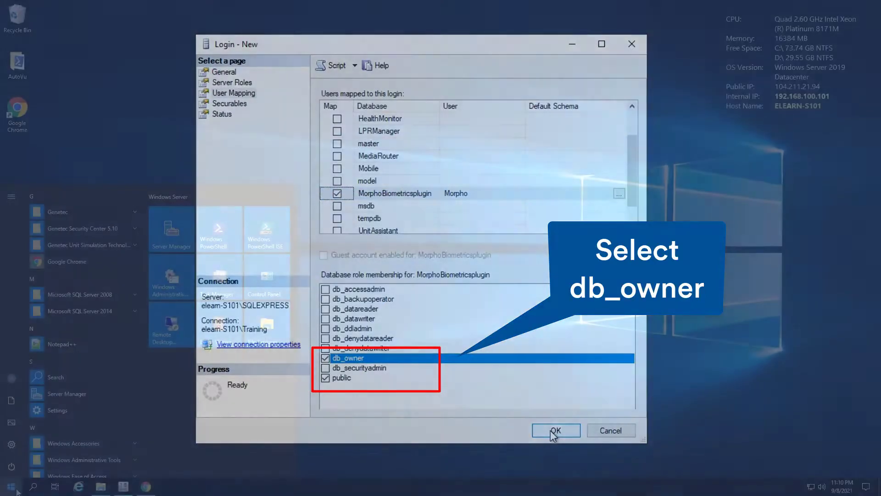
# Launch SQL Server 2014 Configuration Manager from the Microsoft SQL Server 2014 Start folder
pyautogui.click(555, 430)
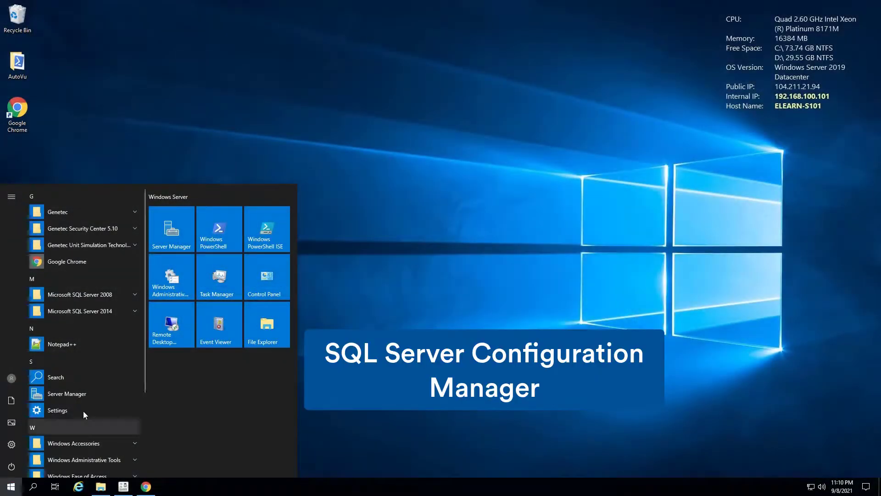
pyautogui.click(80, 311)
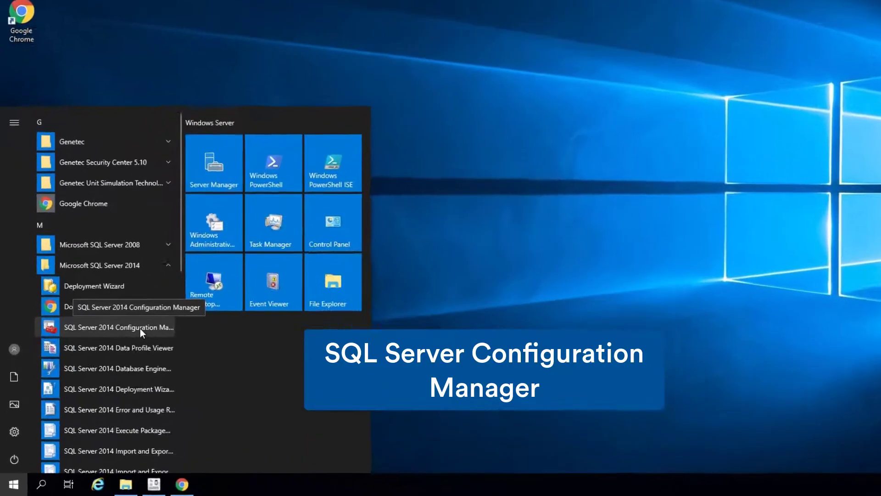
pyautogui.click(118, 326)
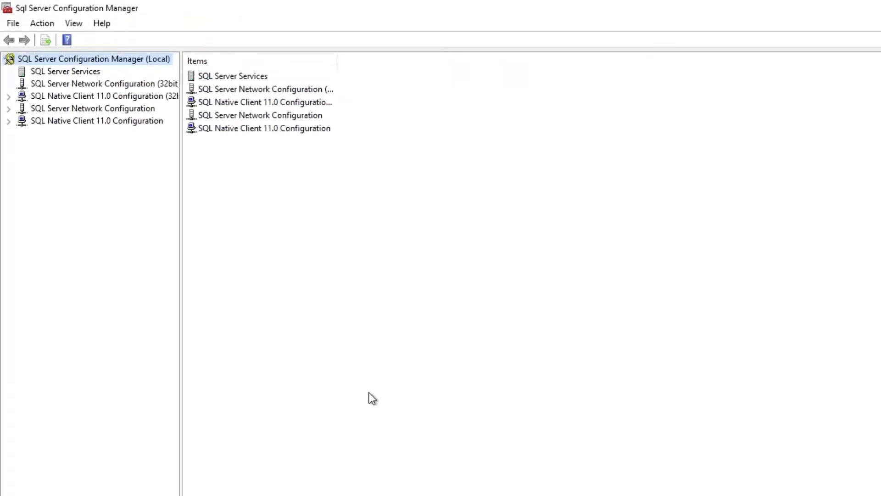
# Expand SQL Server Network Configuration and view Protocols for SQLEXPRESS
pyautogui.click(9, 108)
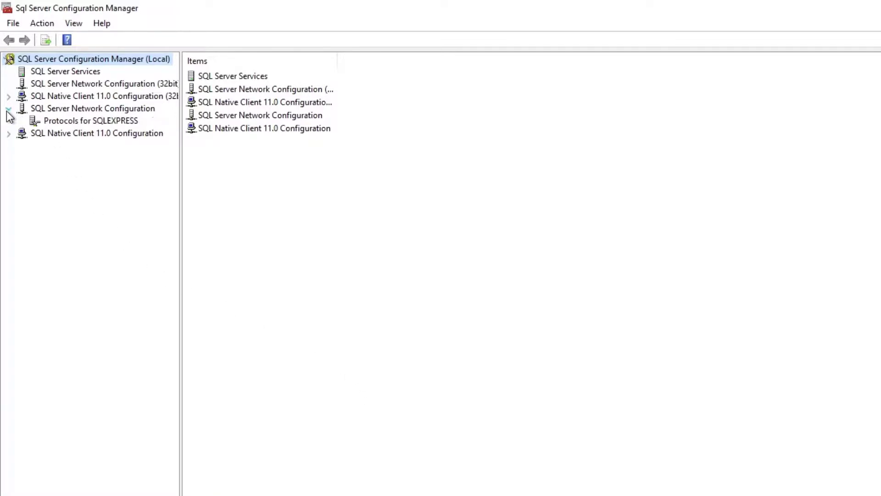
pyautogui.click(90, 120)
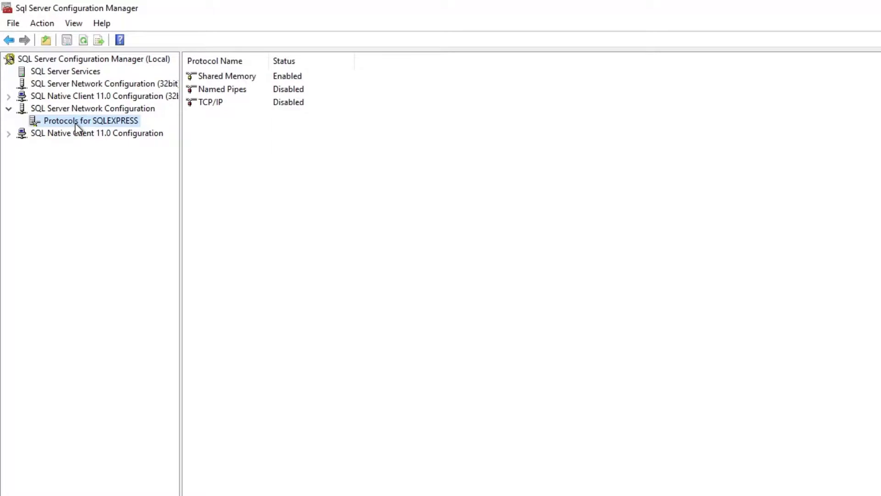
pyautogui.moveTo(140, 122)
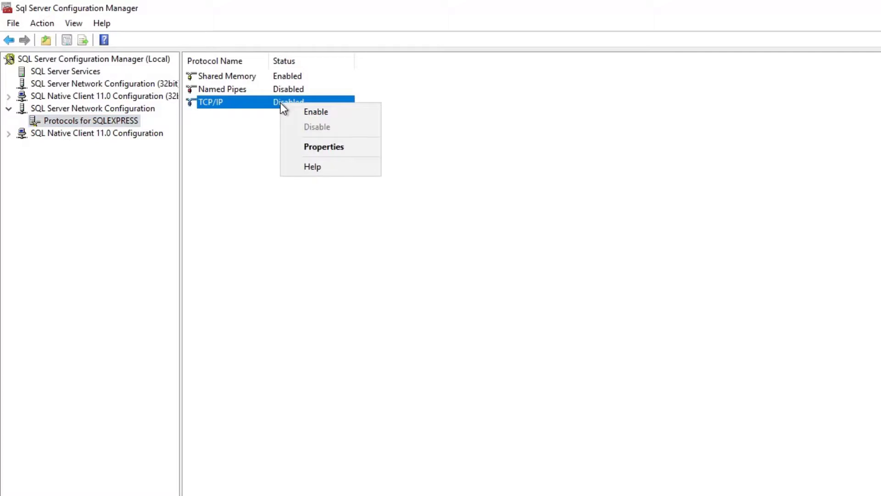
# Set TCP/IP's Enabled property to Yes, apply it, and accept the restart warning
pyautogui.click(324, 146)
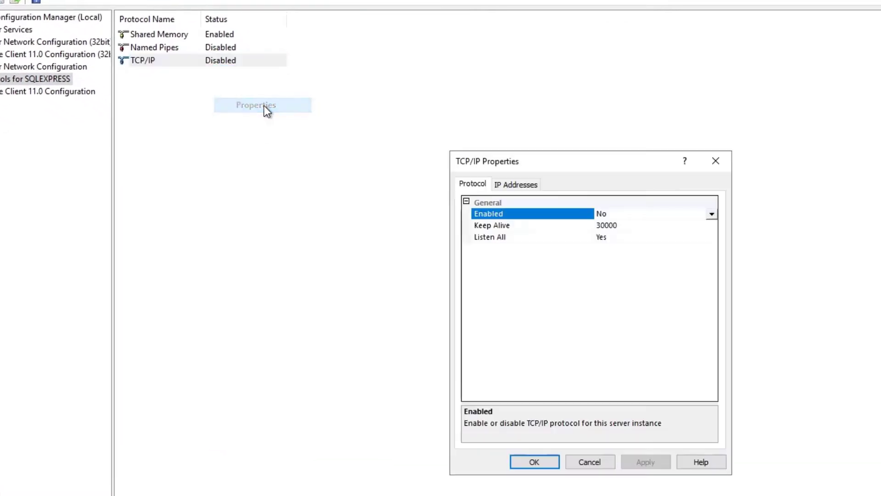
pyautogui.click(711, 213)
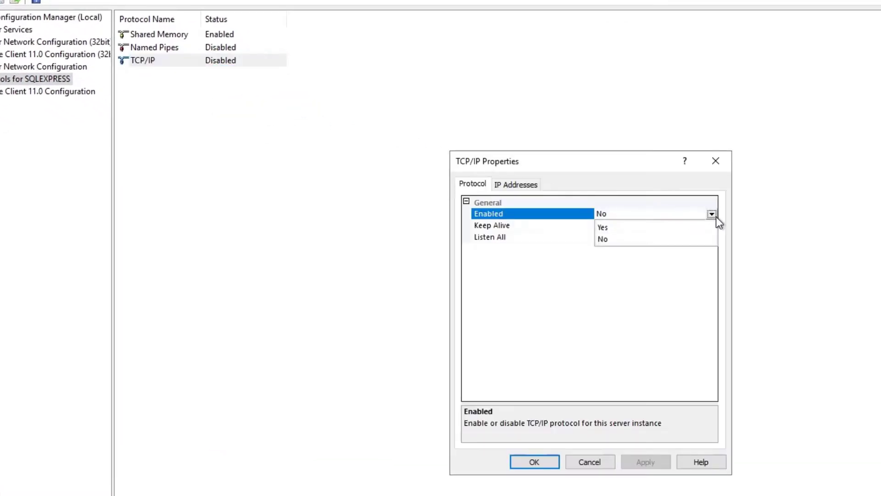
pyautogui.click(603, 228)
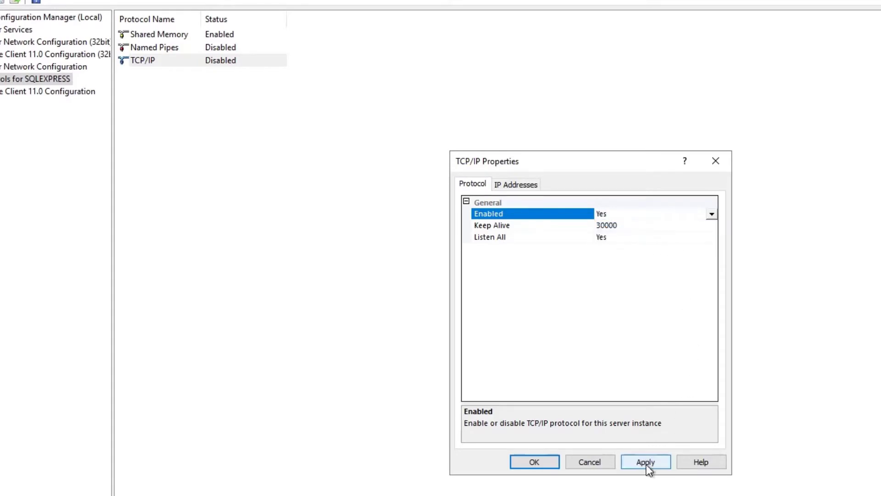
pyautogui.click(646, 461)
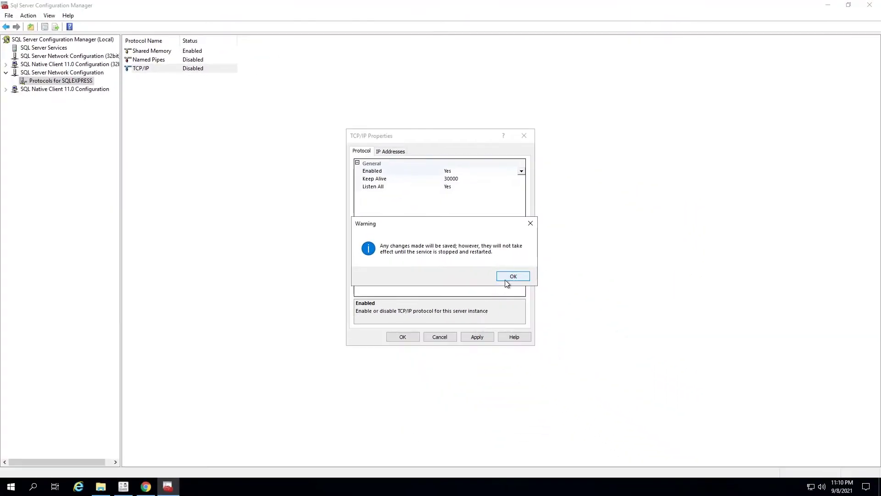
pyautogui.click(513, 276)
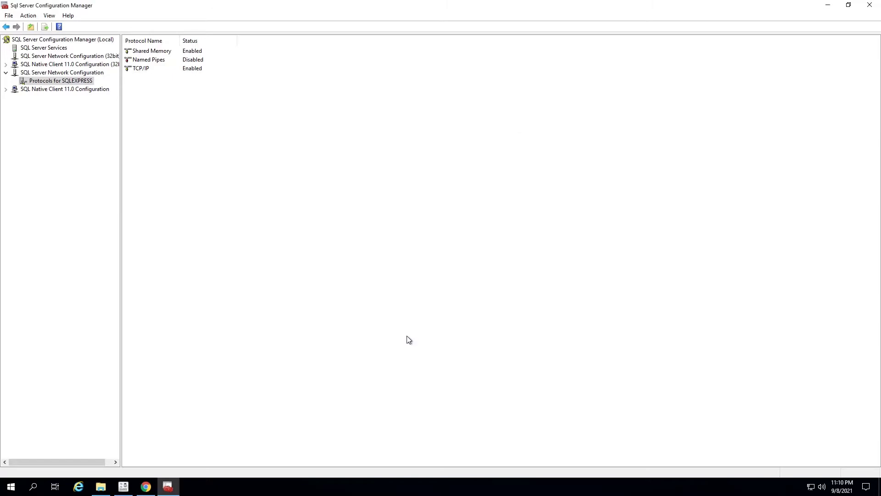
pyautogui.moveTo(147, 251)
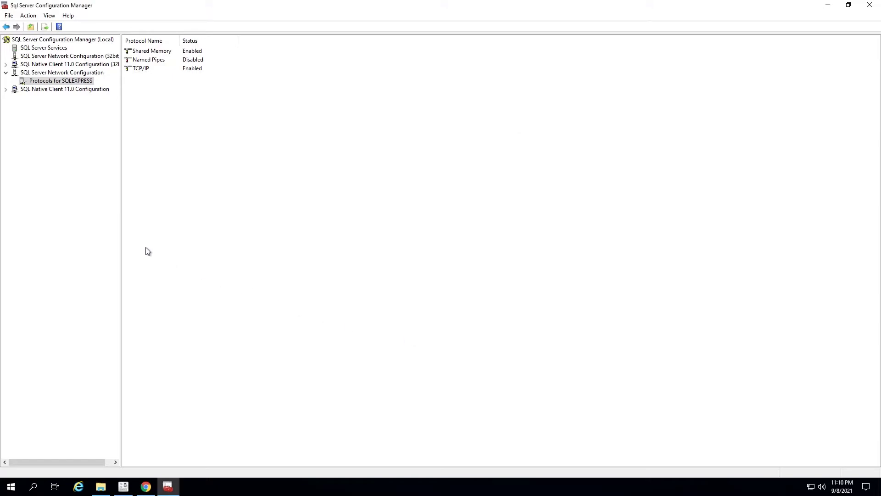